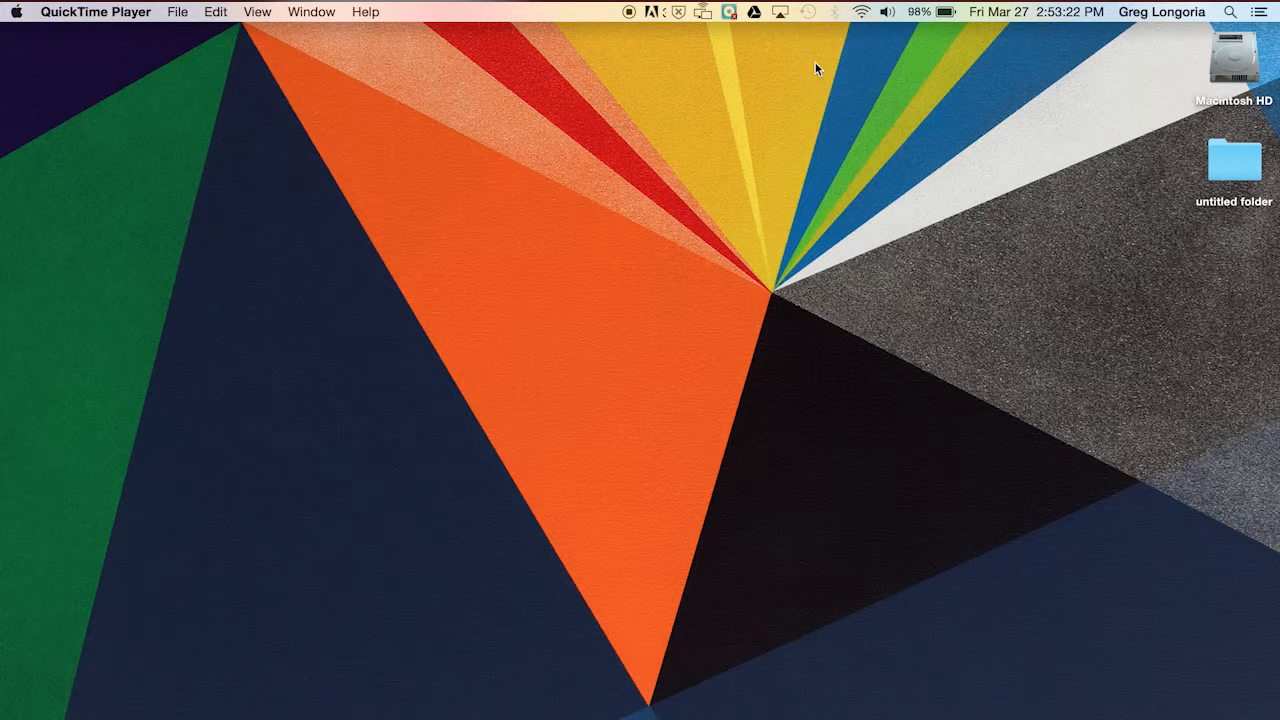
Show the menu-bar Wi-Fi list with TUSecure connected and TUDevice, TUGuest available.
{"action": "left_click", "coordinate": [860, 12]}
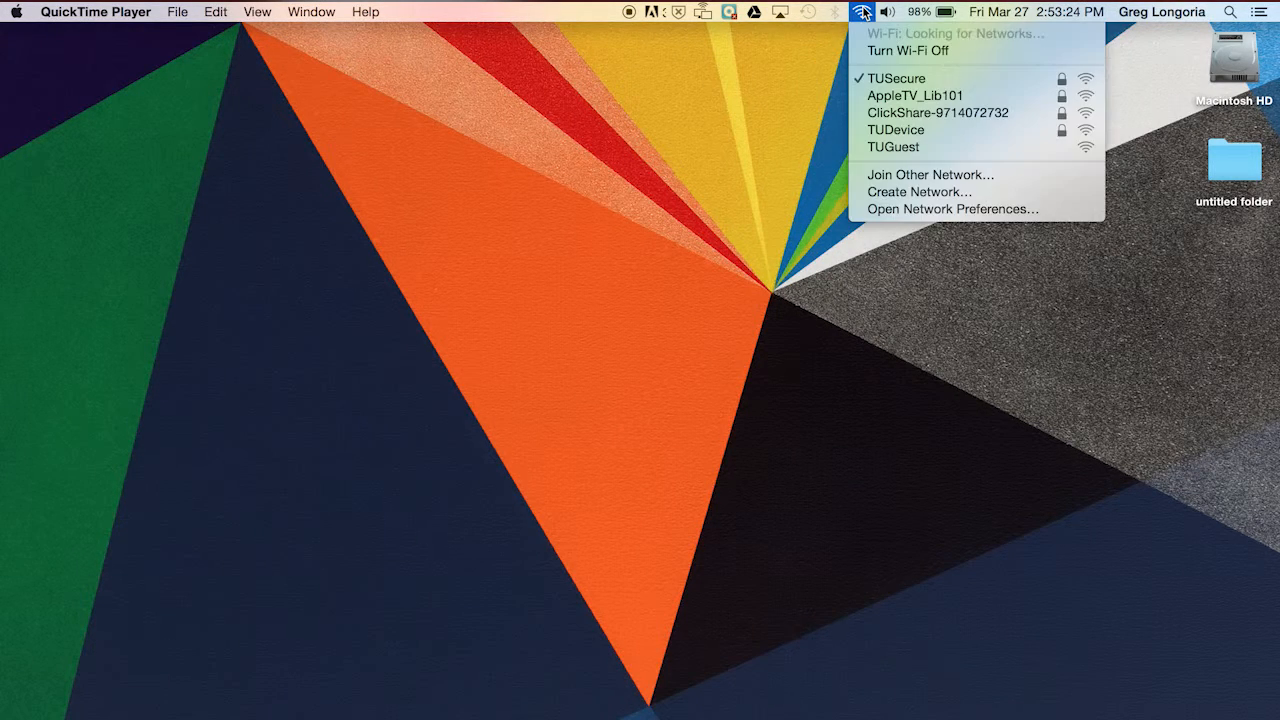
{"action": "mouse_move", "coordinate": [896, 78]}
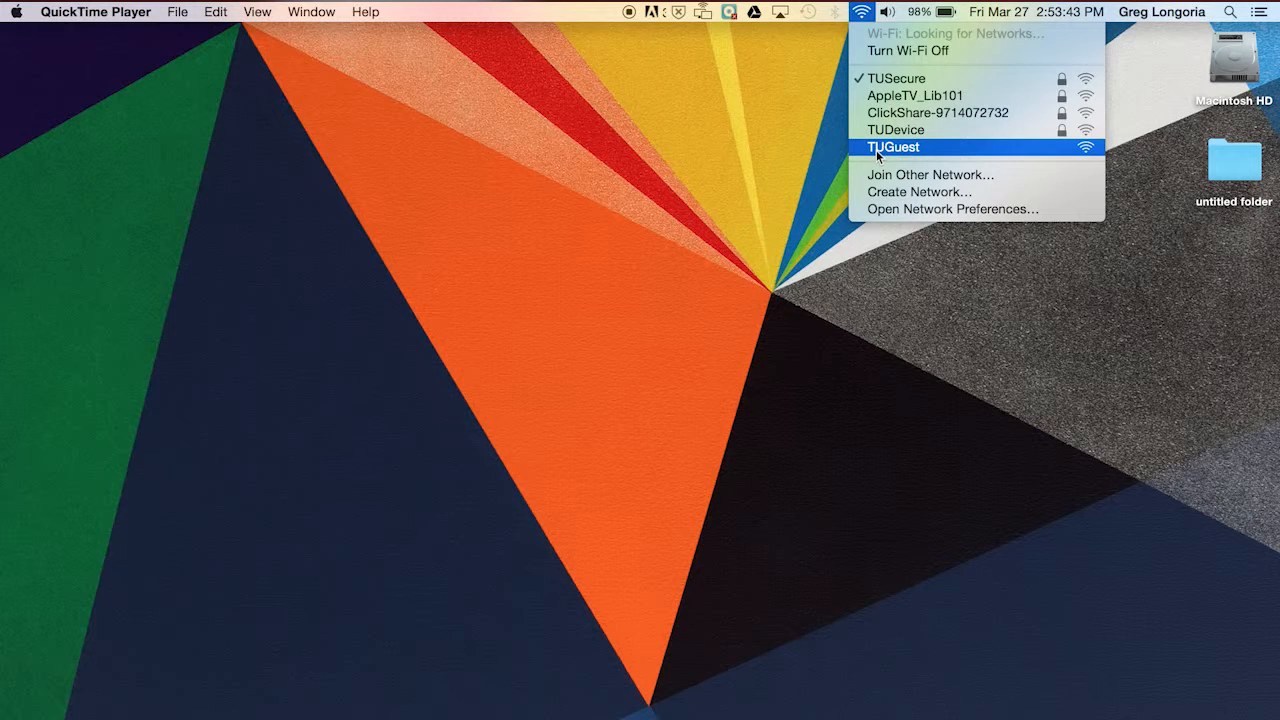
{"action": "mouse_move", "coordinate": [896, 130]}
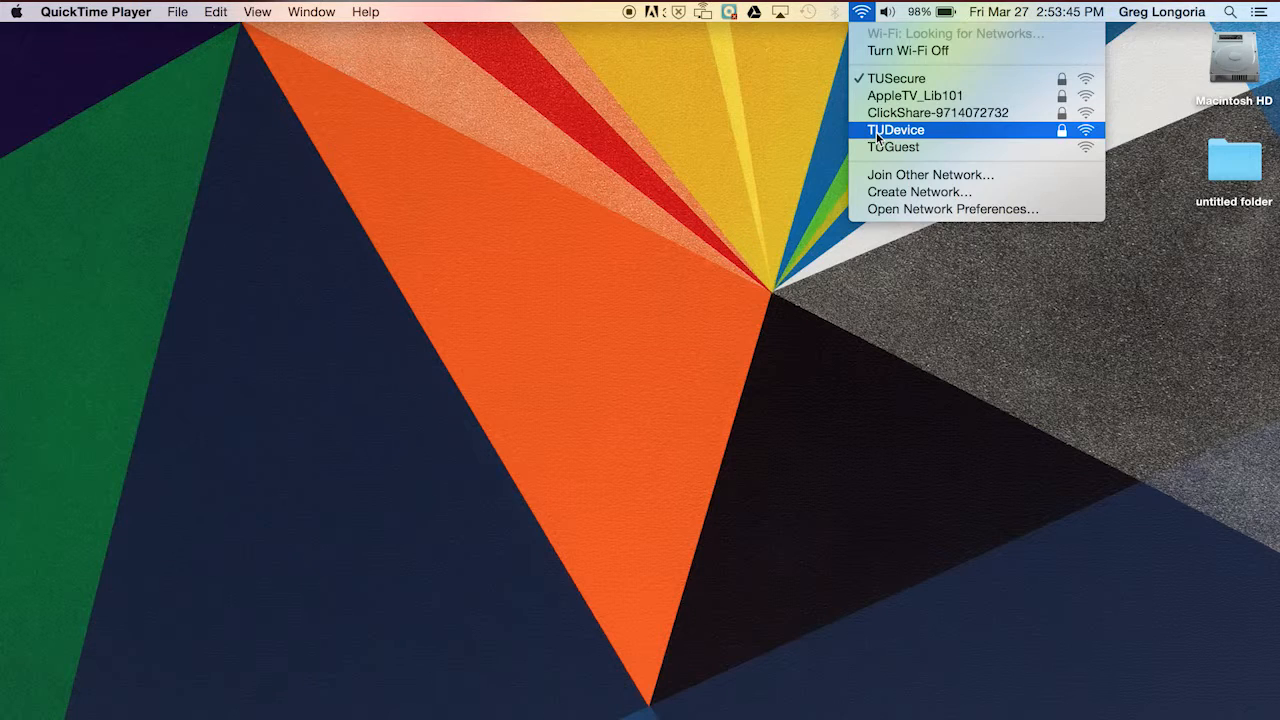